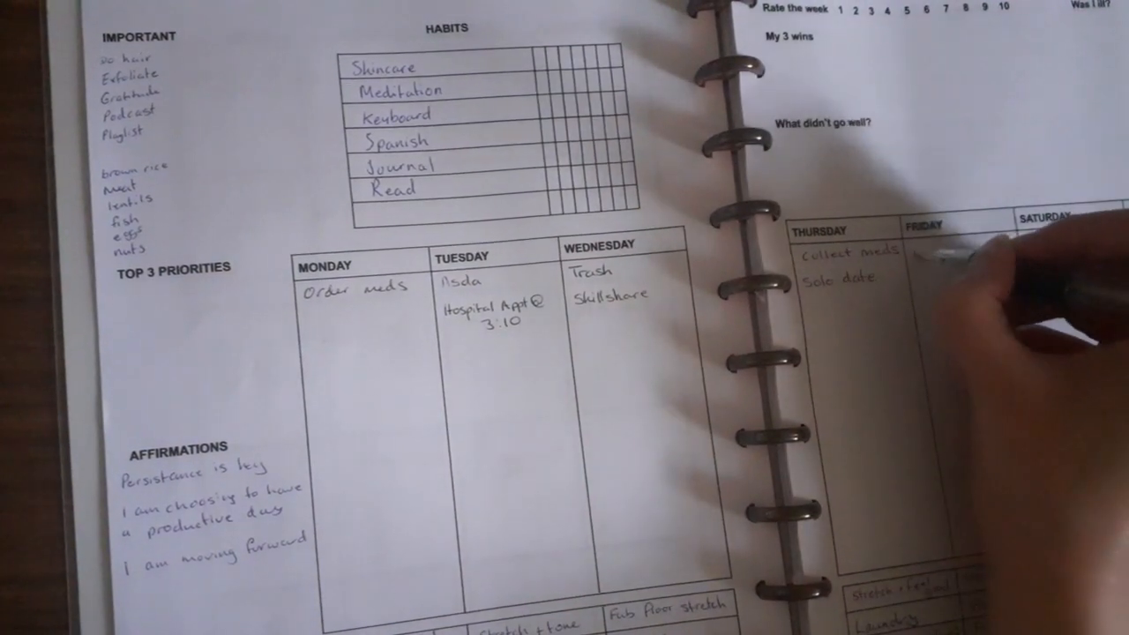
text(Bake muffins)
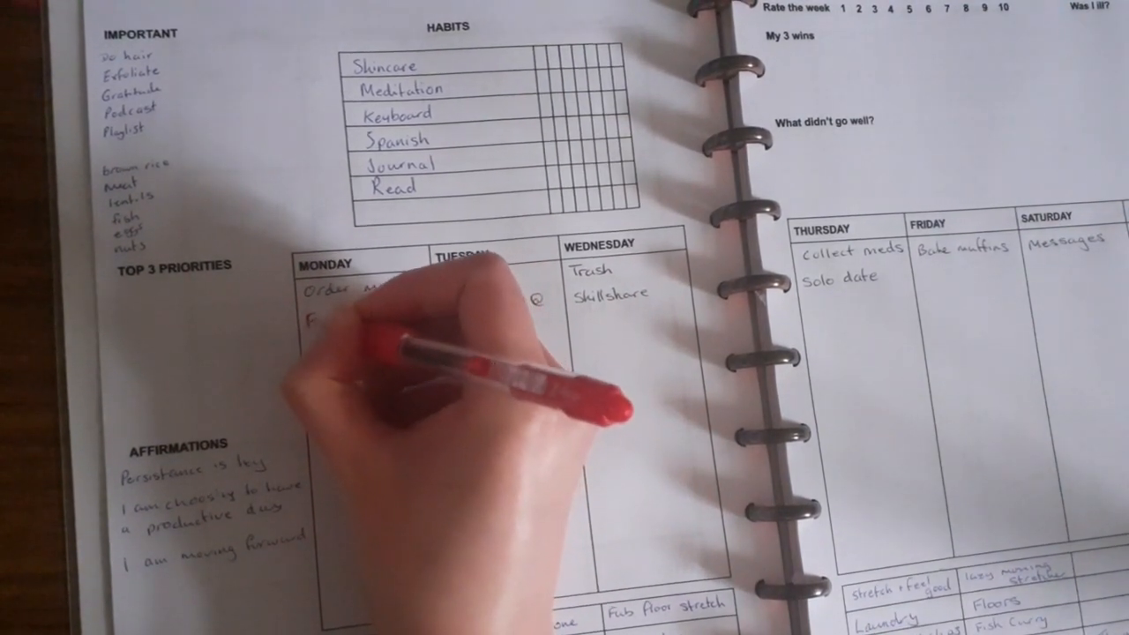
text(Edit)
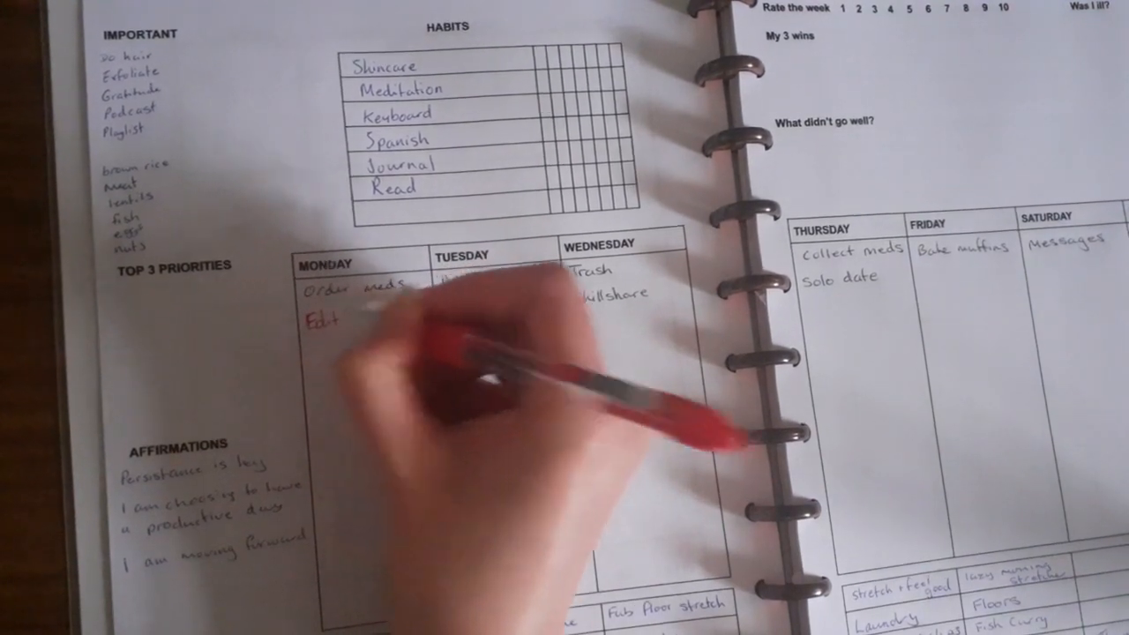